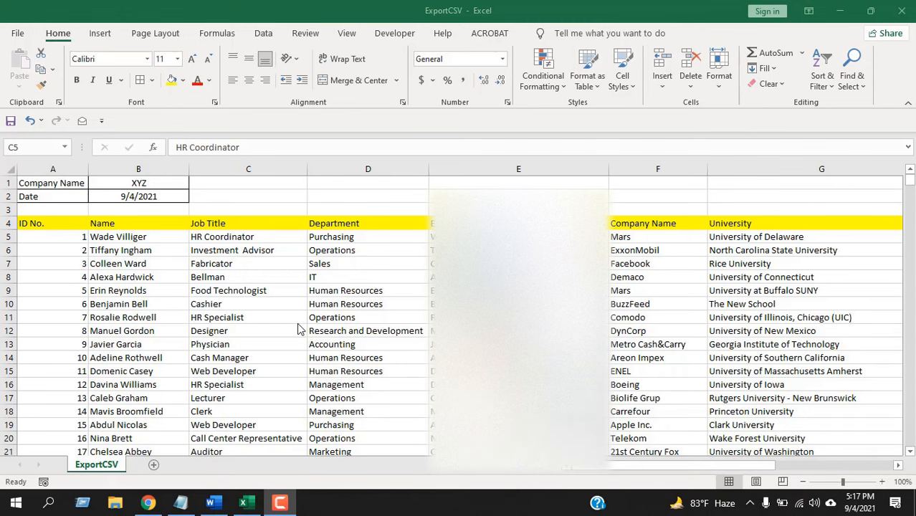
Select C5 and bring up the Freeze Panes options to lock rows 1–4 and columns A–B
click(247, 237)
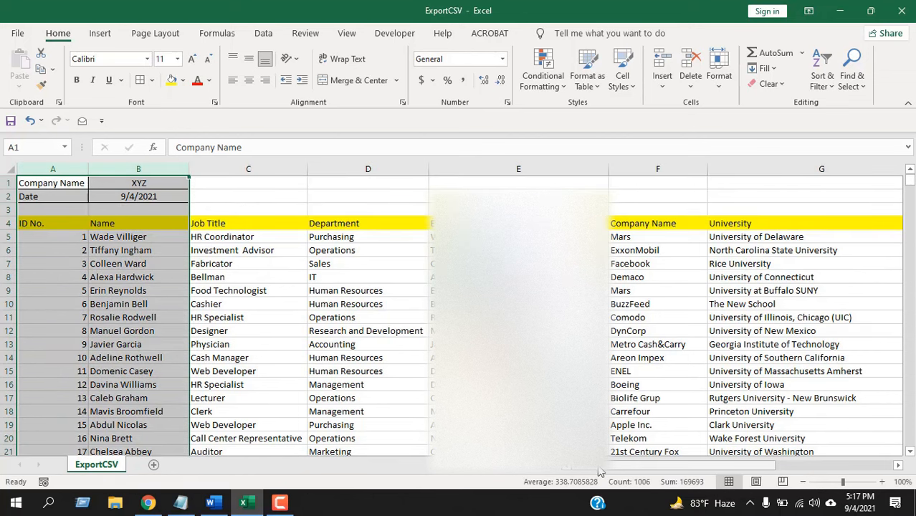
scroll(right, 3)
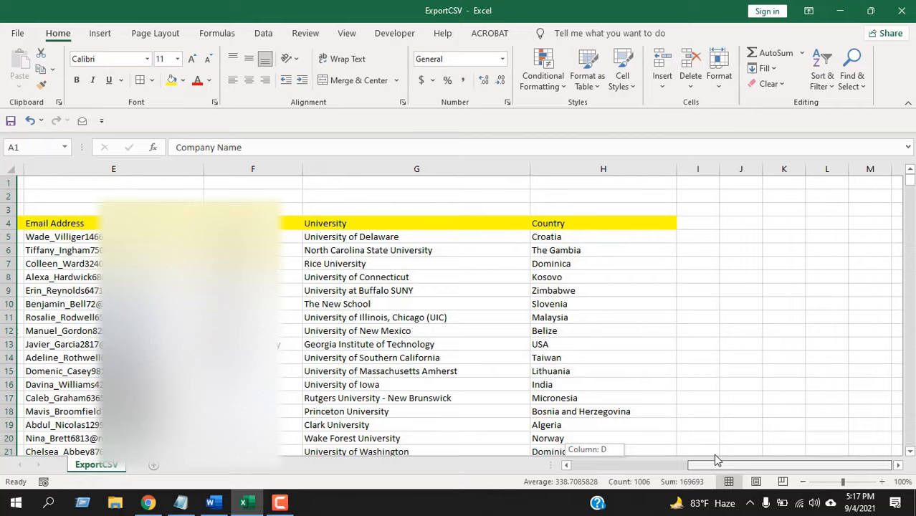
scroll(left, 3)
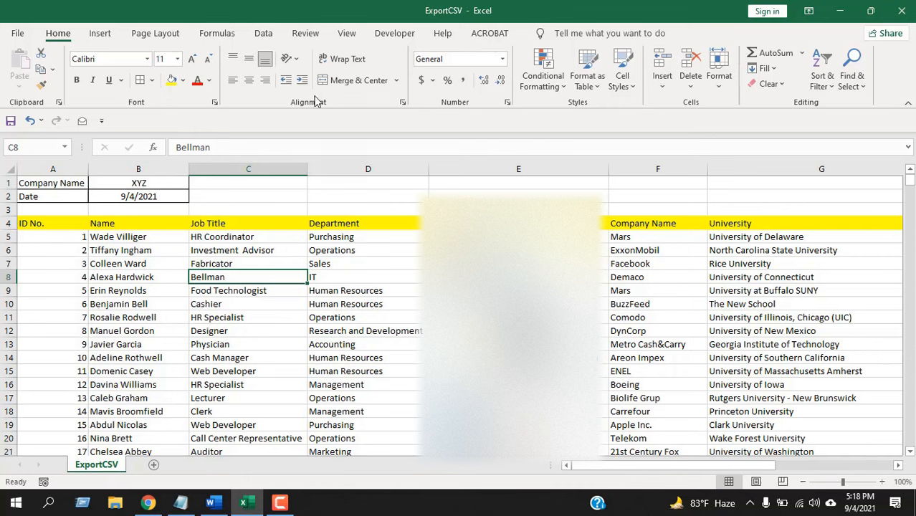
click(347, 33)
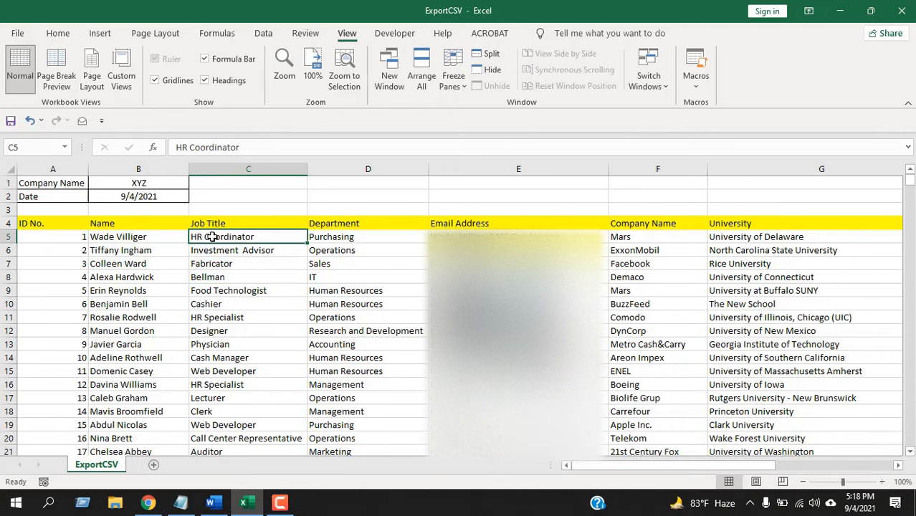
mouse_move(124, 221)
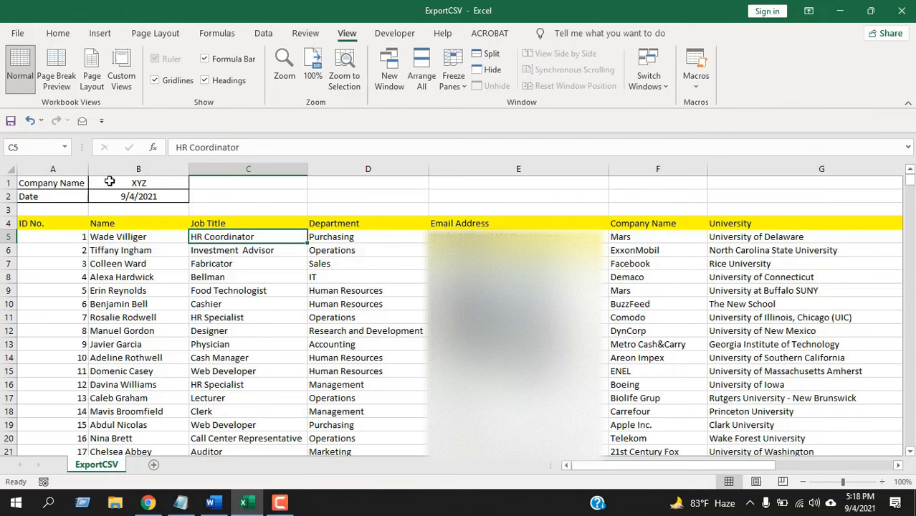
mouse_move(187, 236)
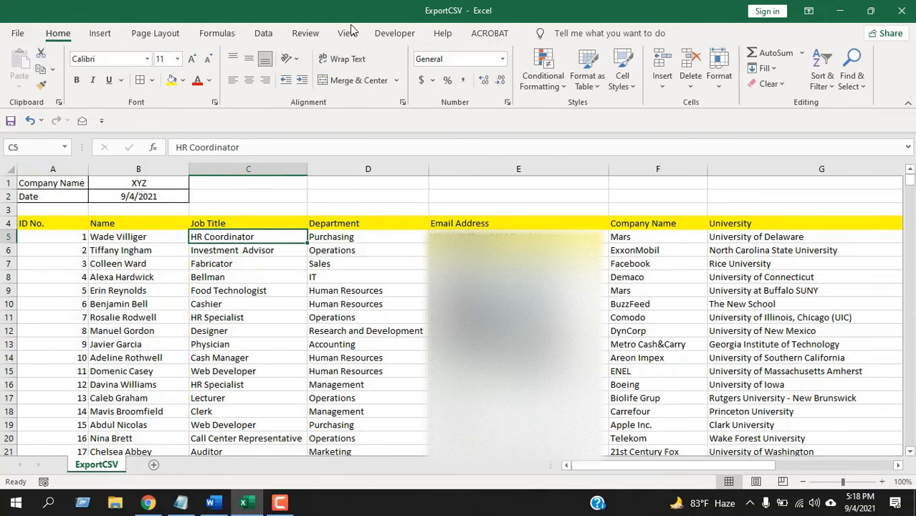
click(348, 33)
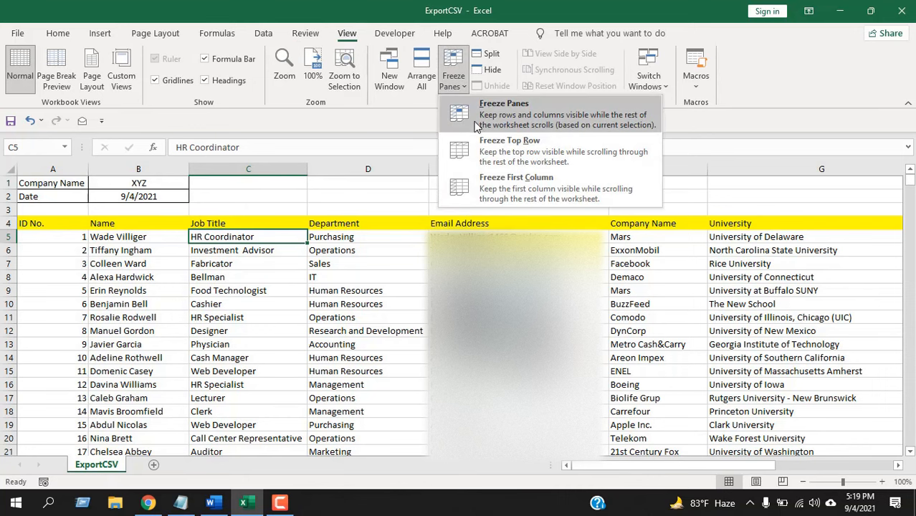
mouse_move(574, 117)
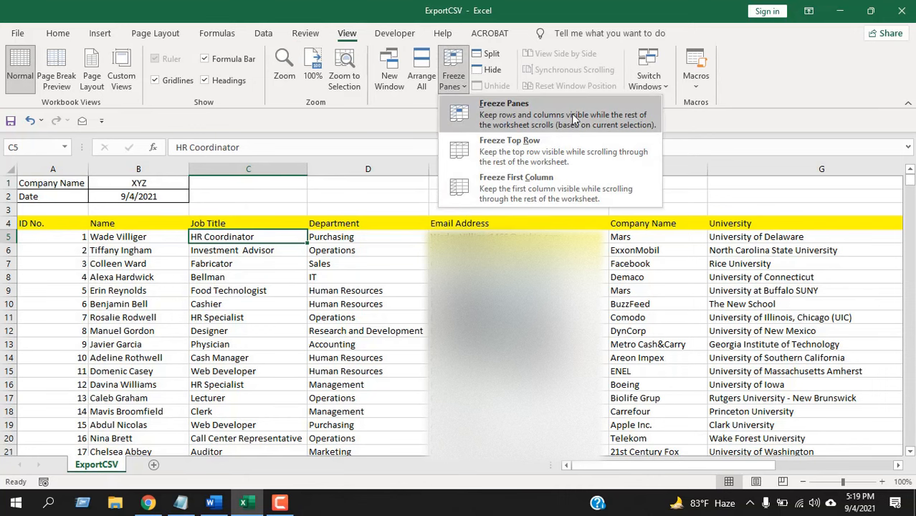
mouse_move(562, 126)
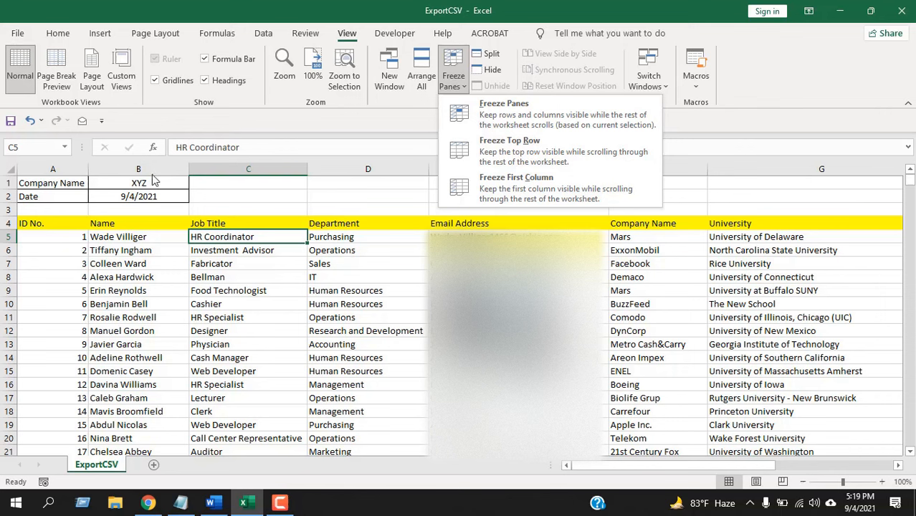
mouse_move(6, 193)
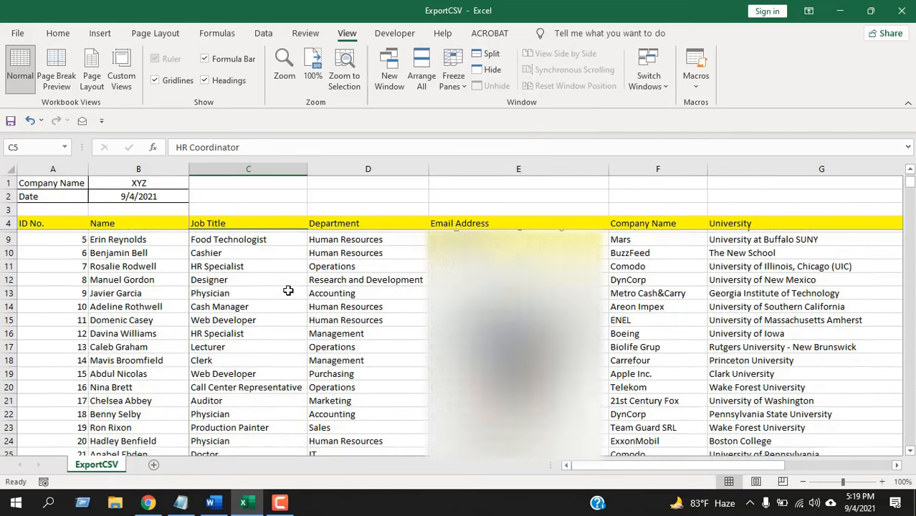
scroll(down, 3)
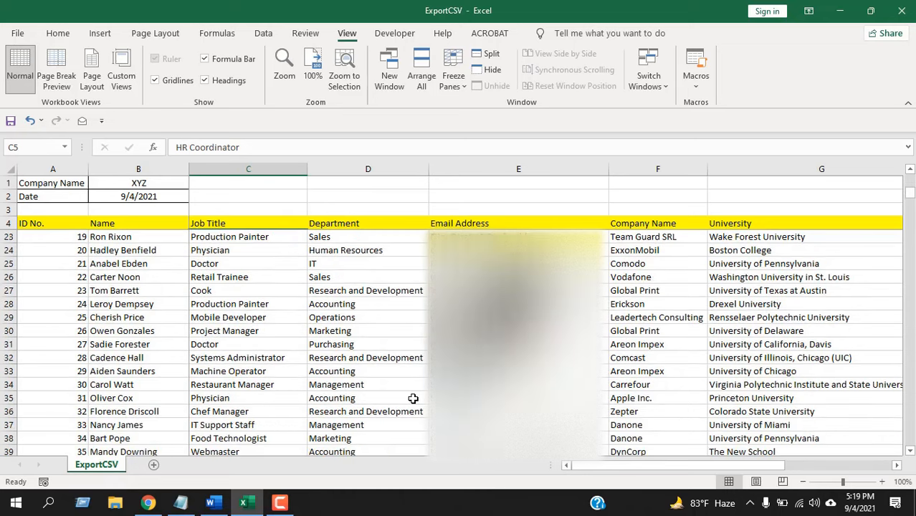
scroll(down, 3)
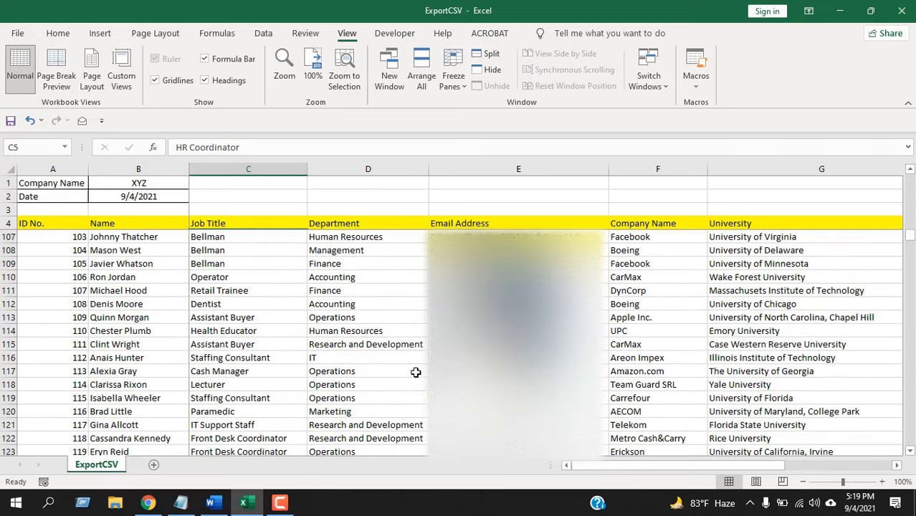
scroll(up, 3)
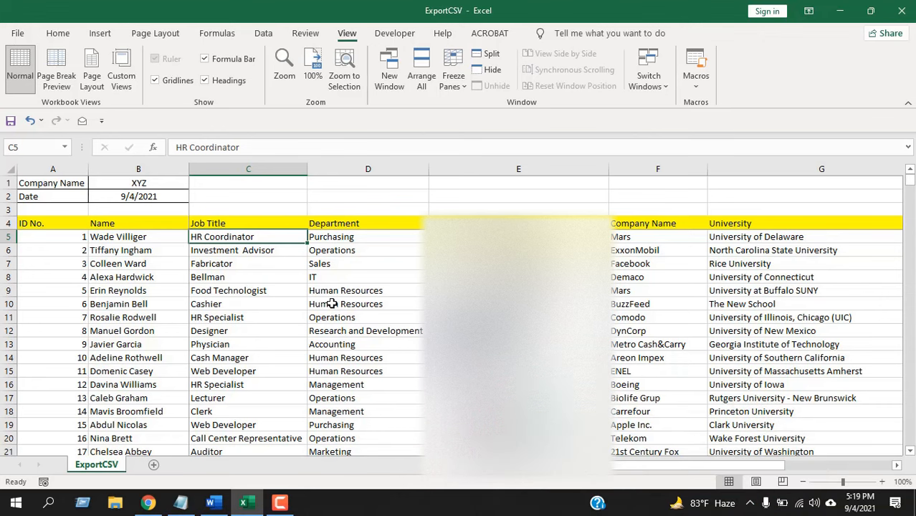
mouse_move(297, 294)
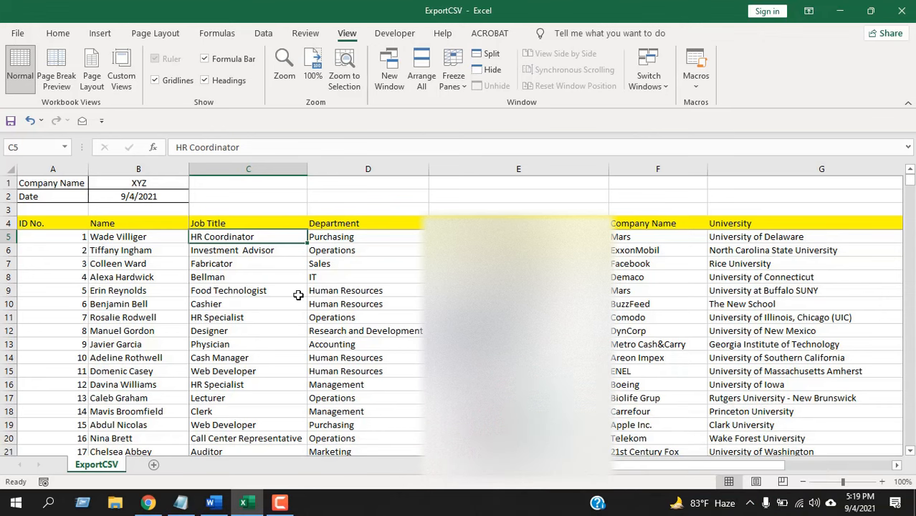
mouse_move(8, 184)
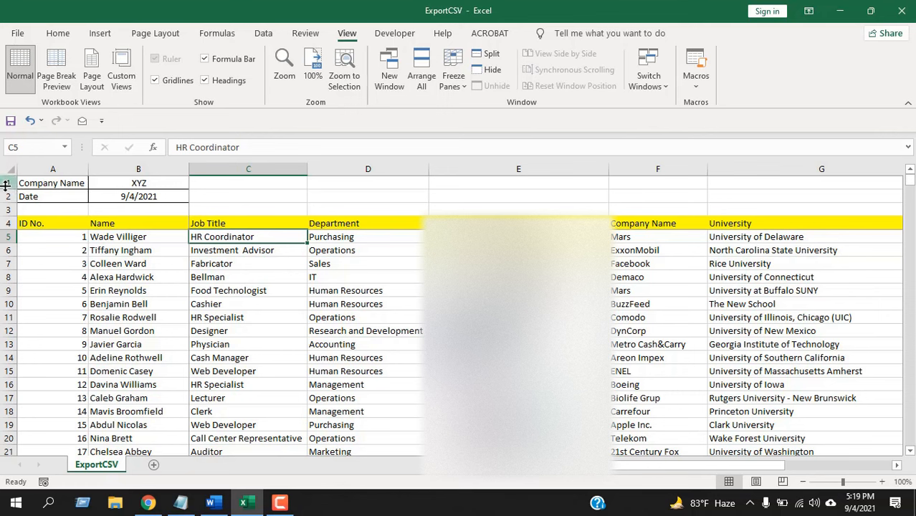
click(51, 169)
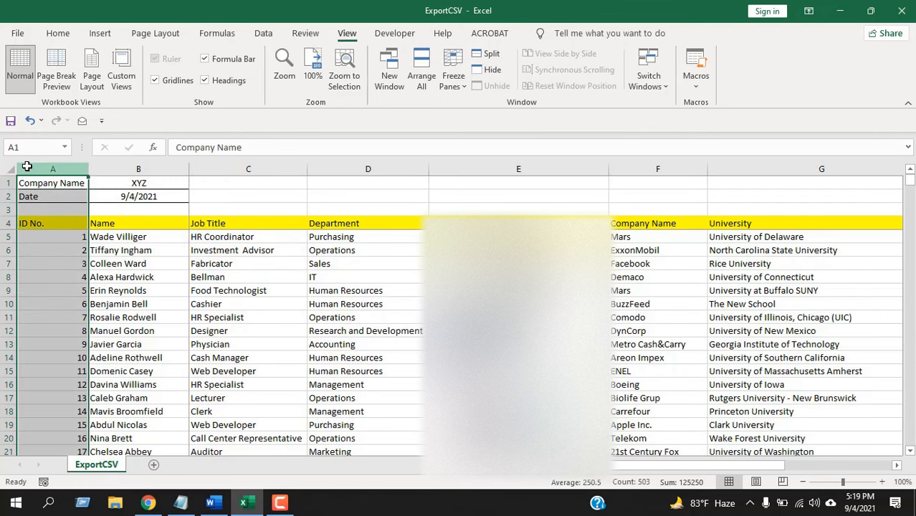
click(221, 236)
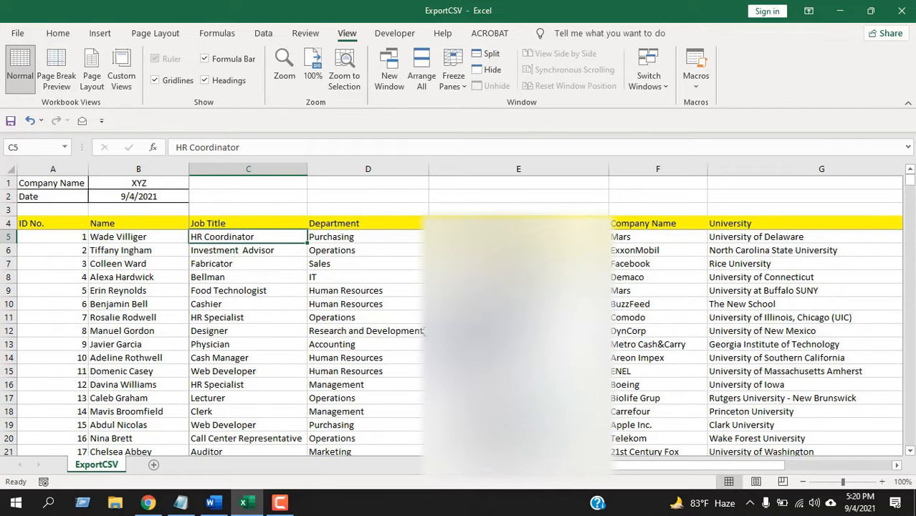
mouse_move(418, 332)
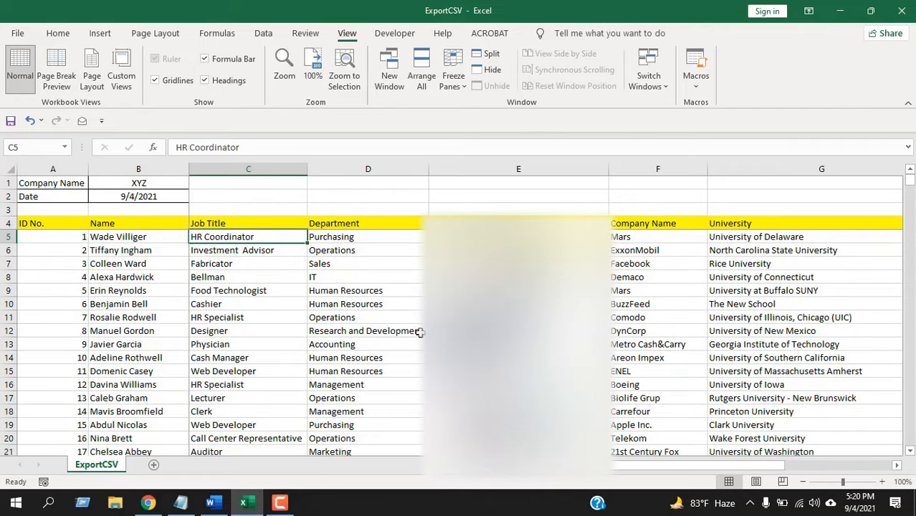